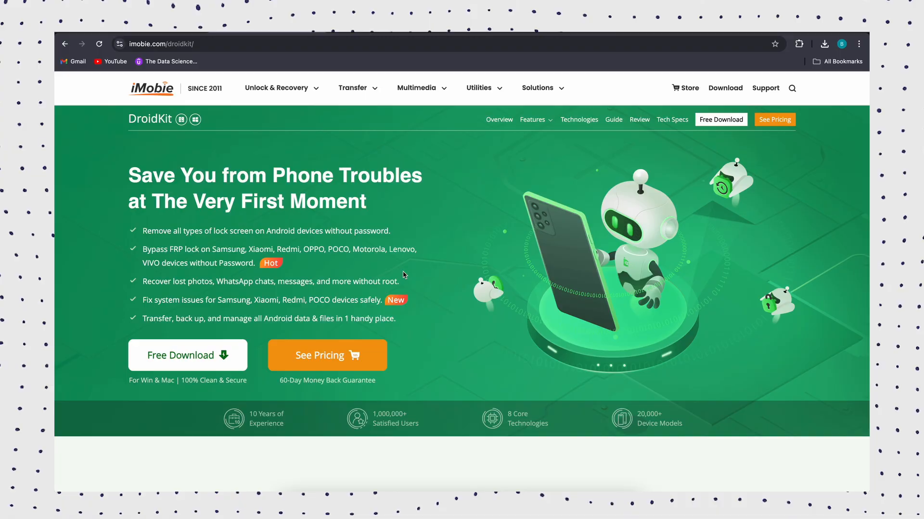
mouse_move(448, 297)
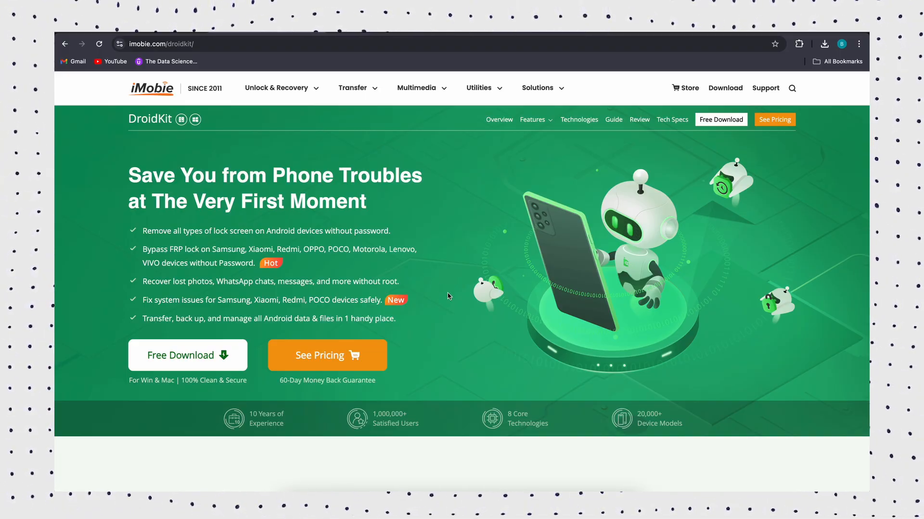
Scroll the DroidKit page down to the 'Your Complete Solution for All Android Issues' feature cards.
scroll("down", 3)
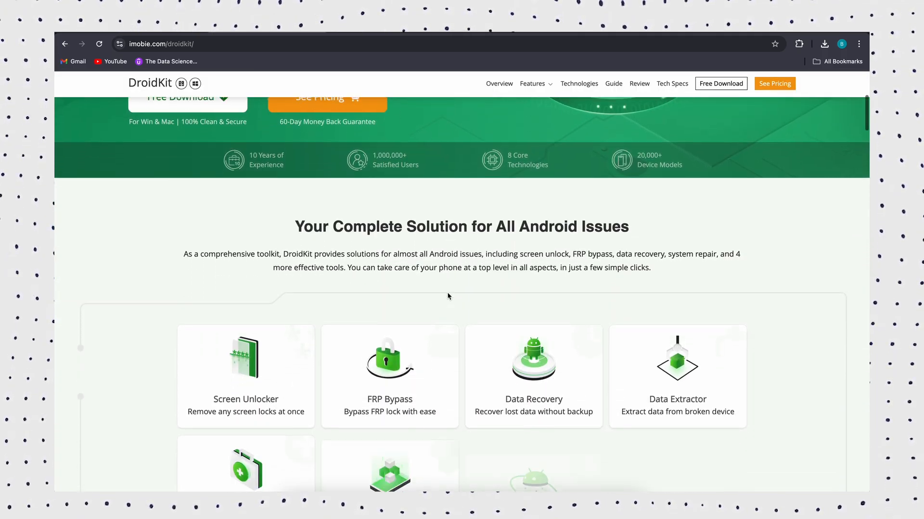
scroll("down", 3)
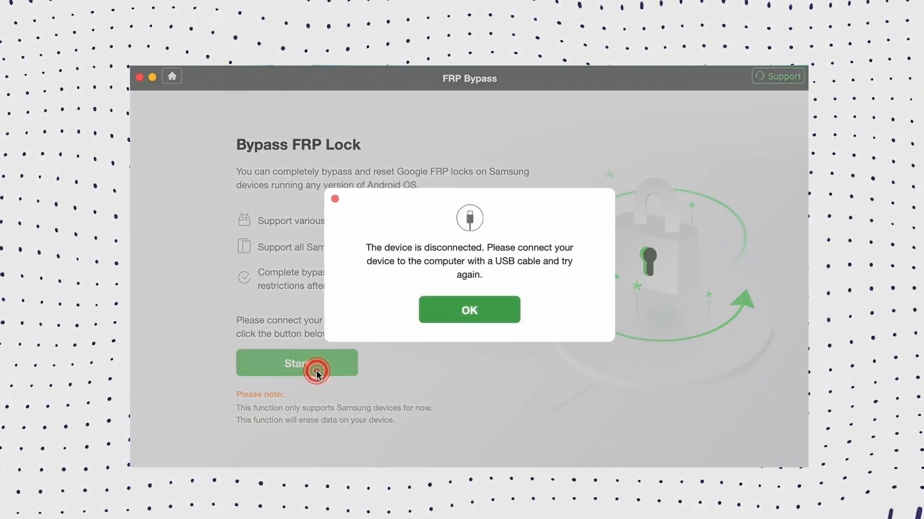
mouse_move(468, 312)
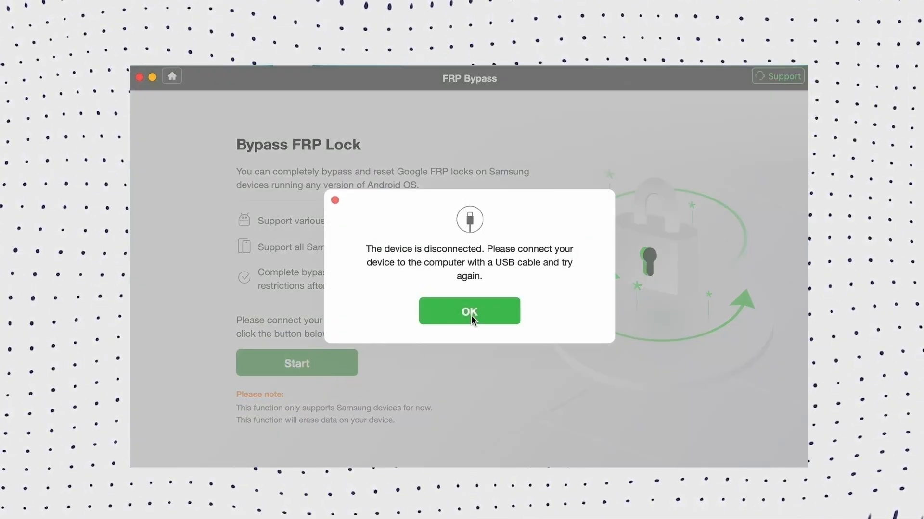
Dismiss the device-disconnected warning and restart the FRP bypass to prepare the configuration file.
left_click(468, 311)
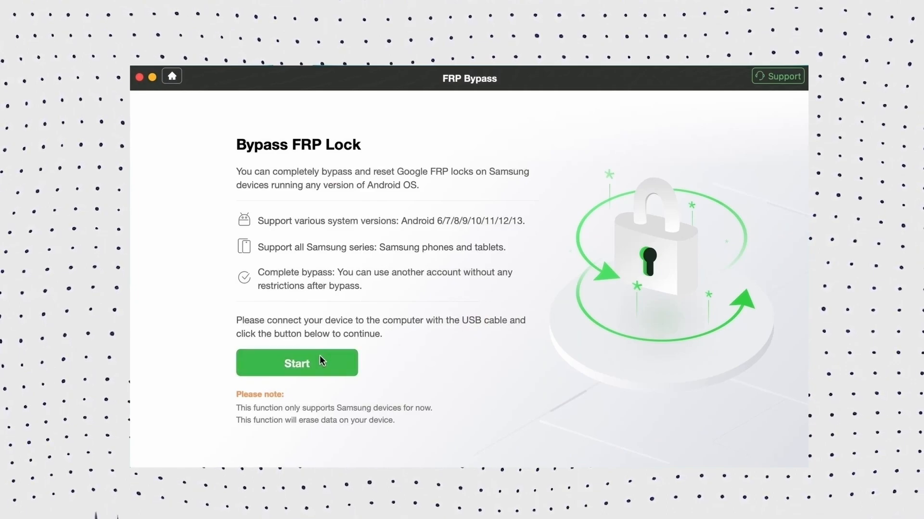
left_click(297, 362)
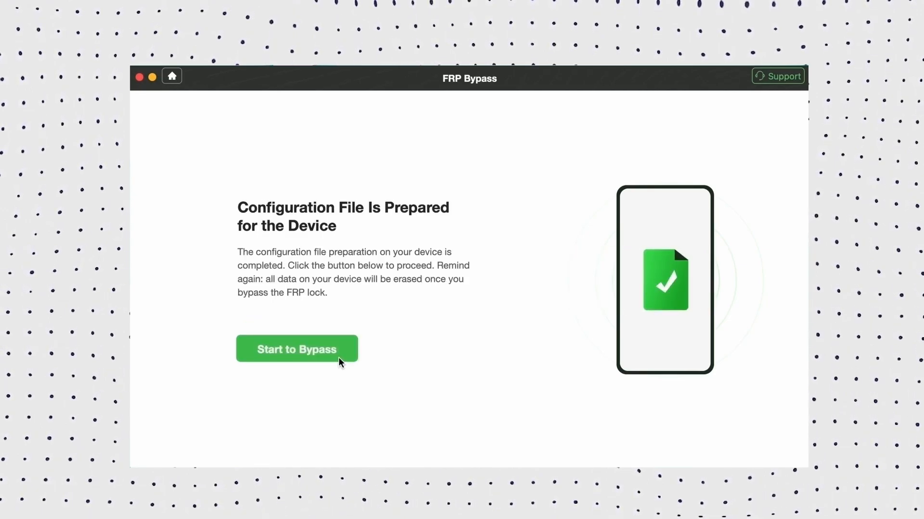
mouse_move(338, 358)
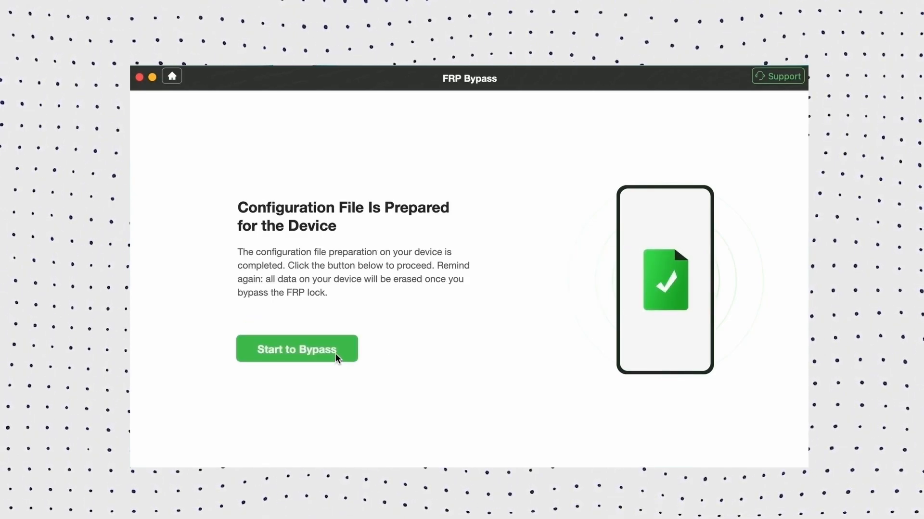
Proceed past the recovery-mode guide with Android OS 11/12/13 selected as the system version.
left_click(296, 349)
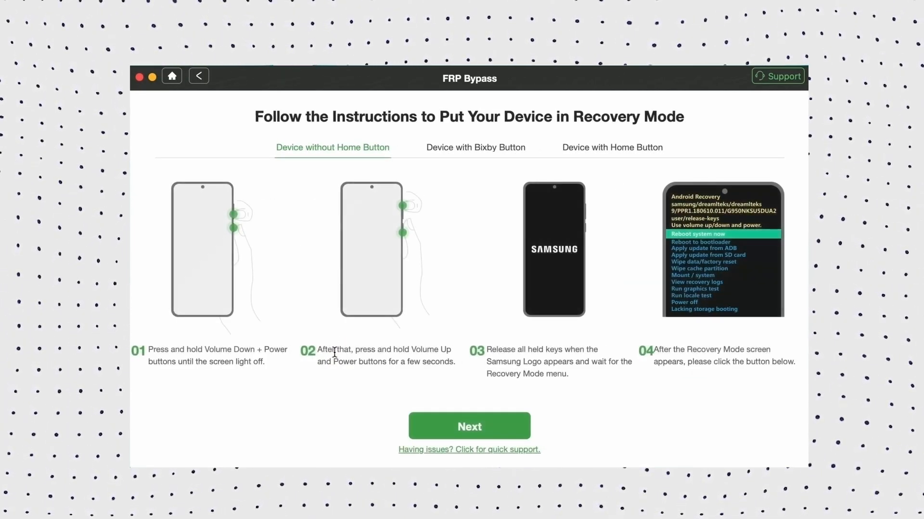
mouse_move(724, 378)
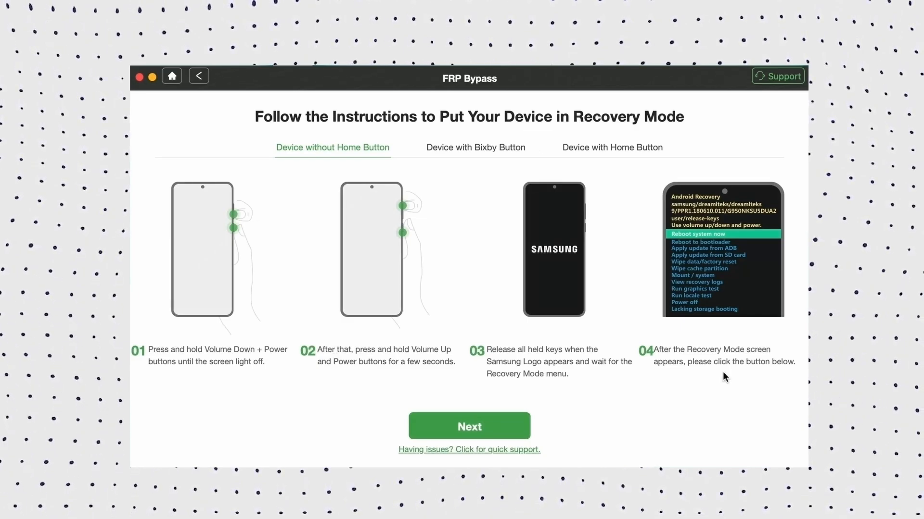
left_click(469, 426)
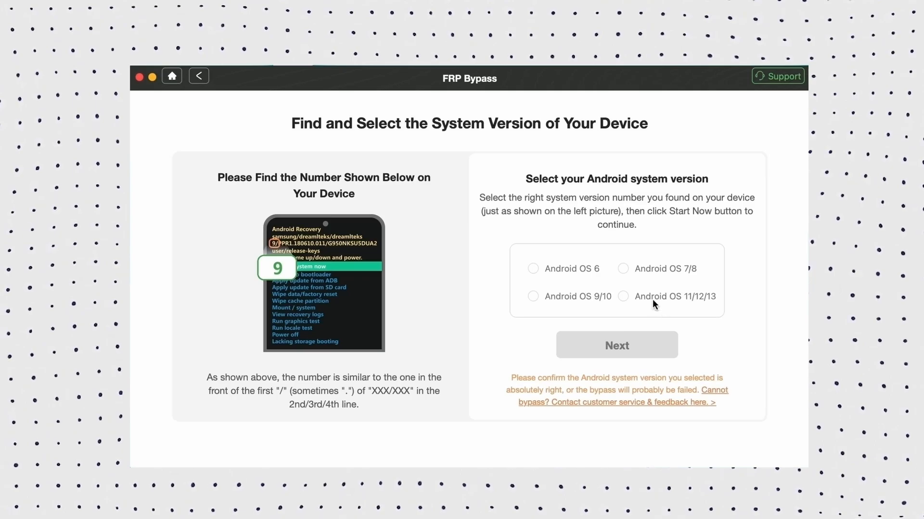
left_click(622, 296)
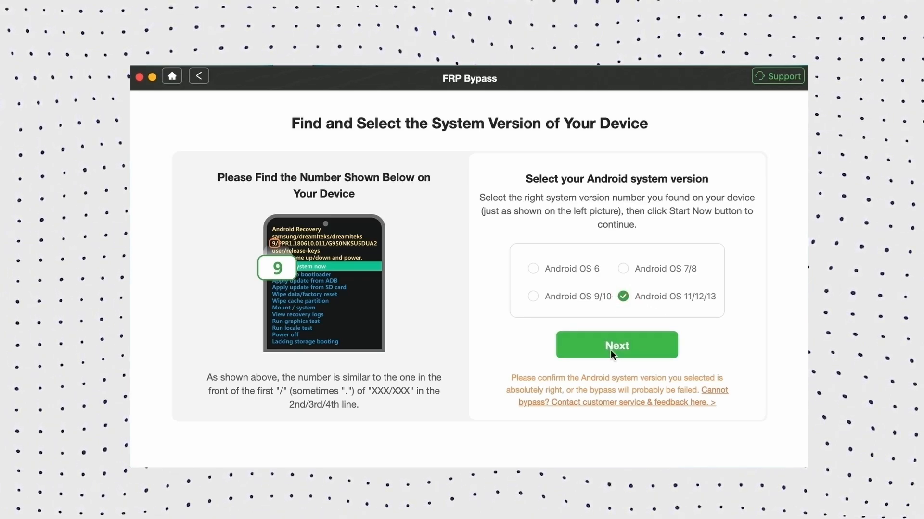
left_click(616, 345)
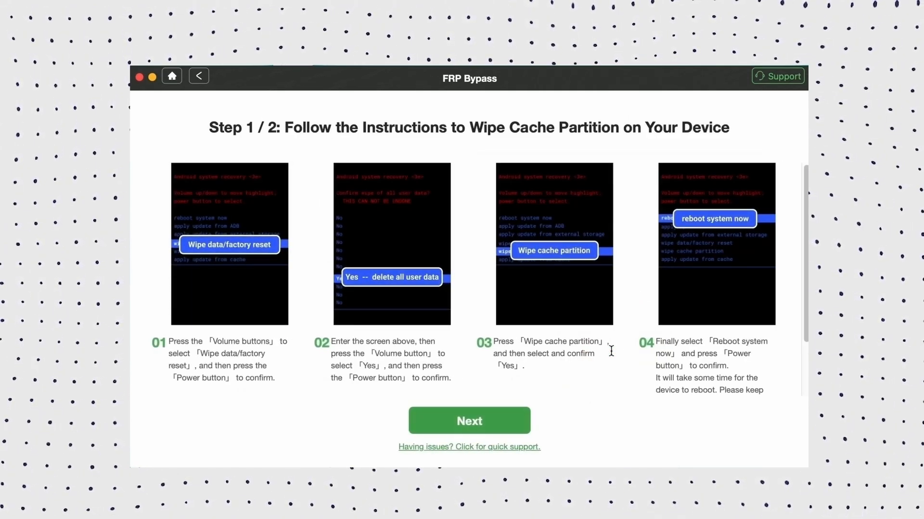
Continue through the wipe-cache steps, confirm factory test mode, and proceed after enabling USB debugging.
left_click(469, 420)
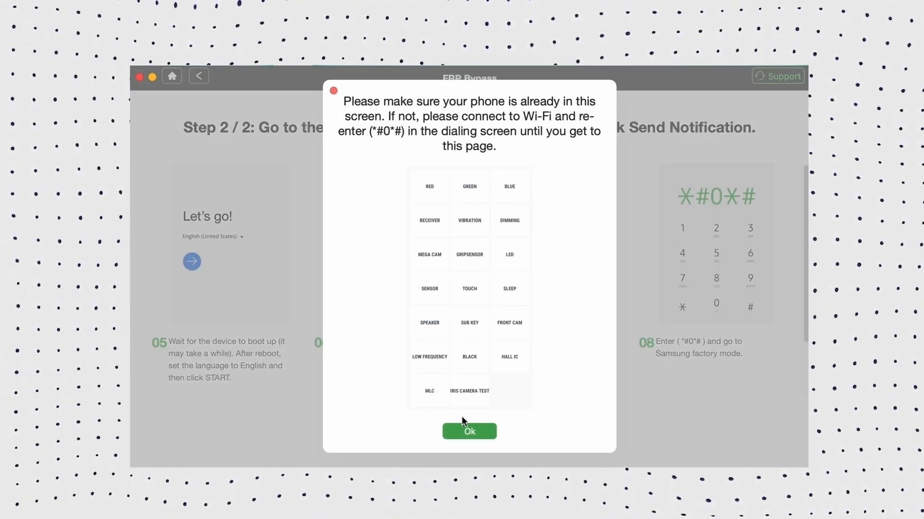
left_click(469, 431)
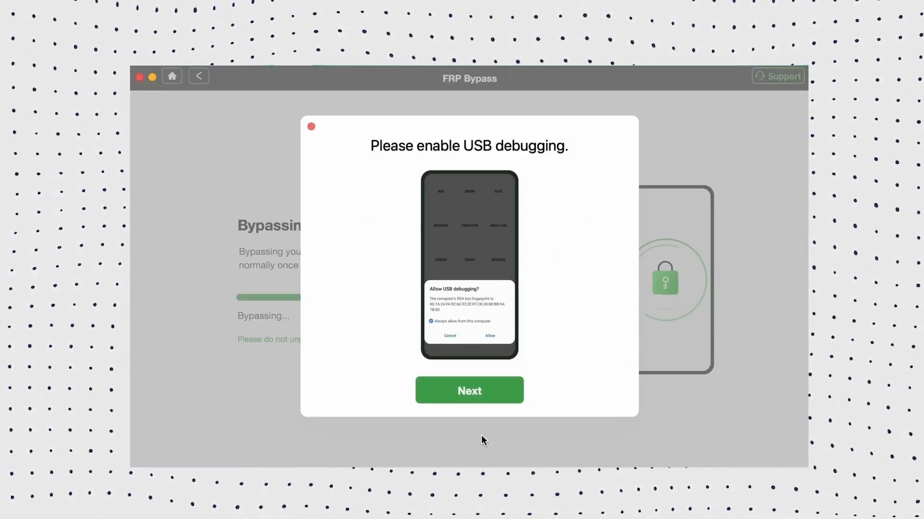
left_click(469, 391)
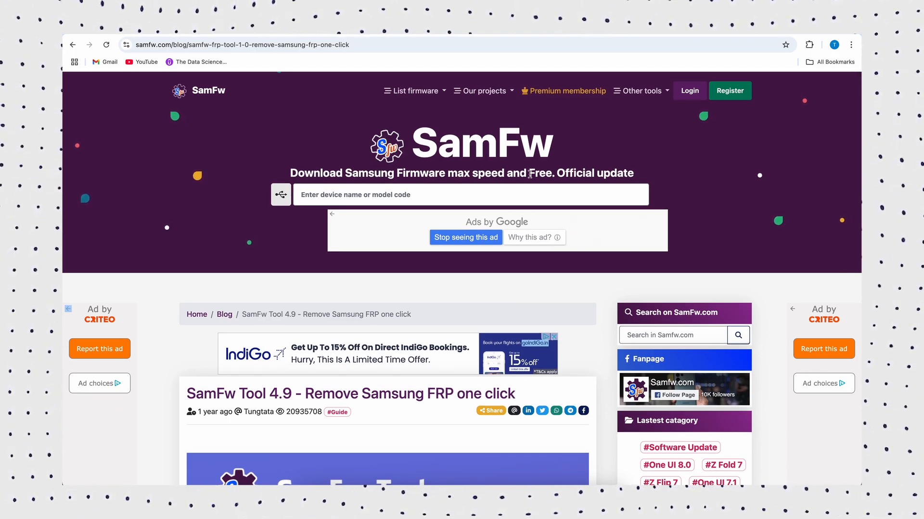
Scroll the SamFw Tool 4.9 blog post past the banner to its Main function list.
scroll("down", 3)
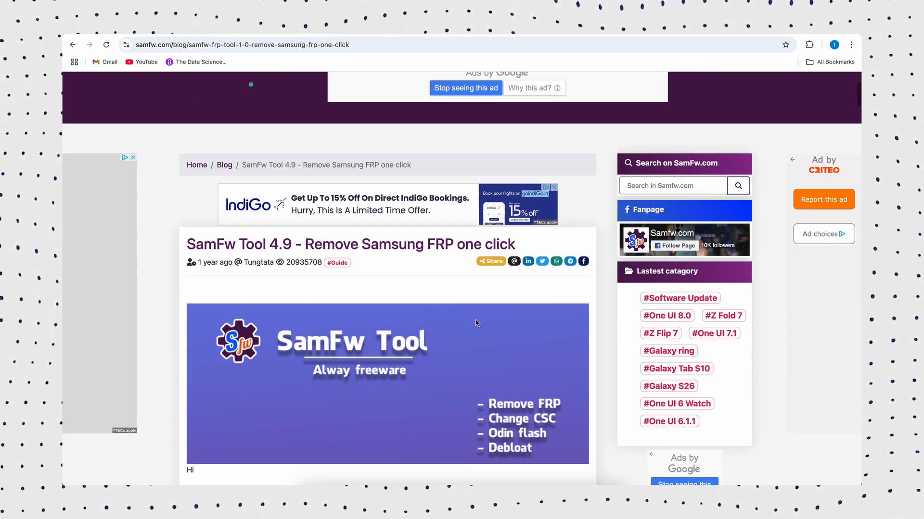
scroll("down", 3)
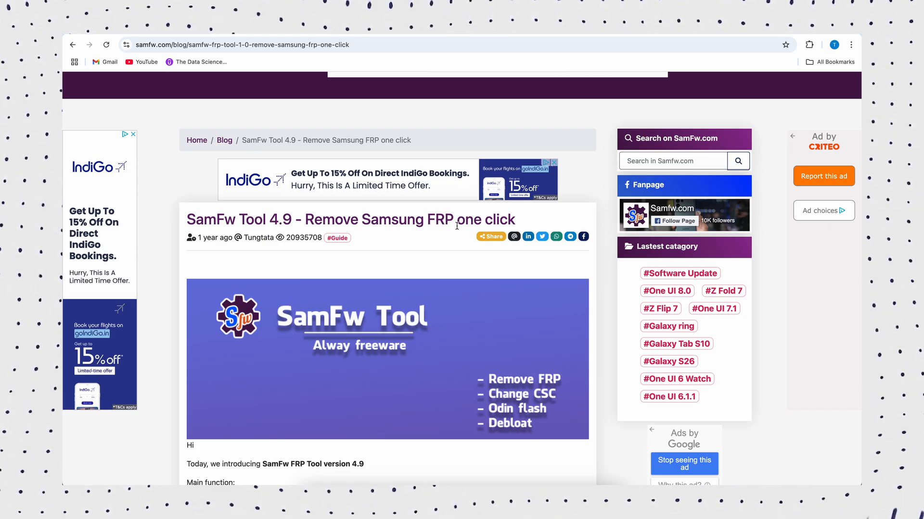
scroll("down", 3)
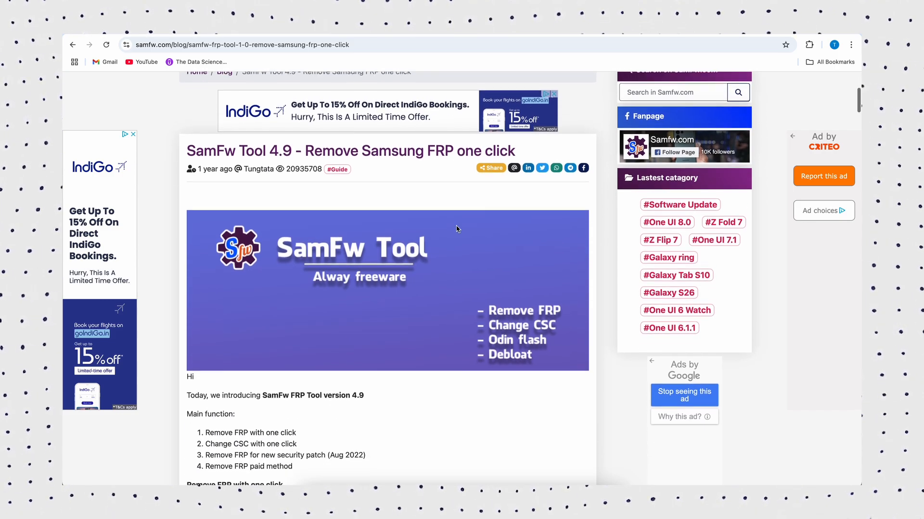
scroll("down", 3)
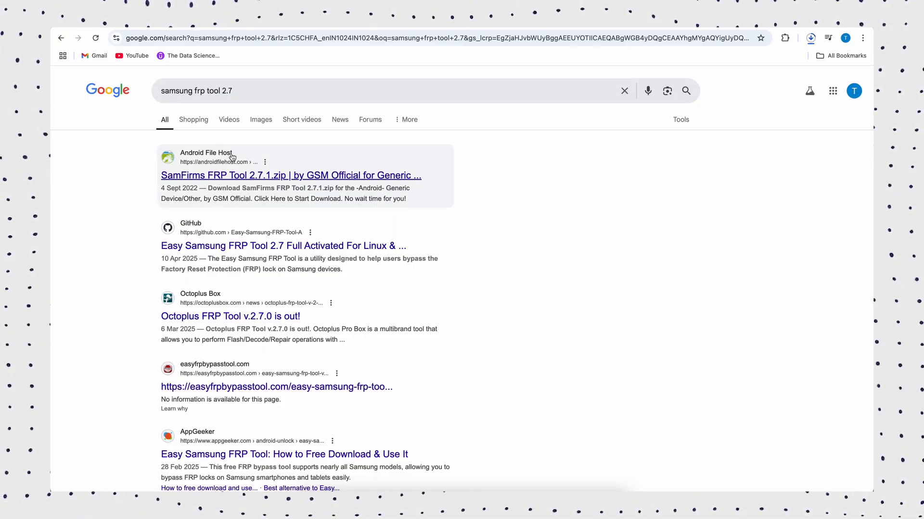
Open the SamFirms FRP Tool 2.7.1 Android File Host result and start its download.
left_click(290, 175)
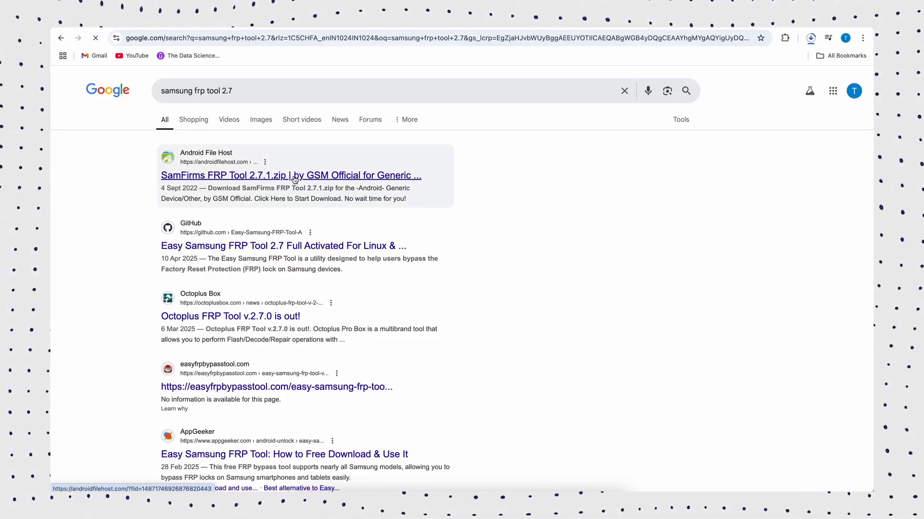
left_click(291, 175)
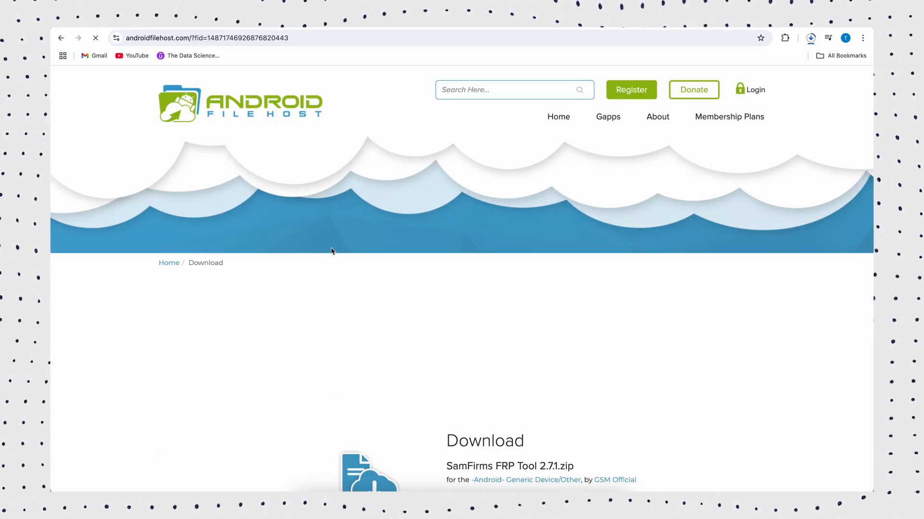
scroll("down", 3)
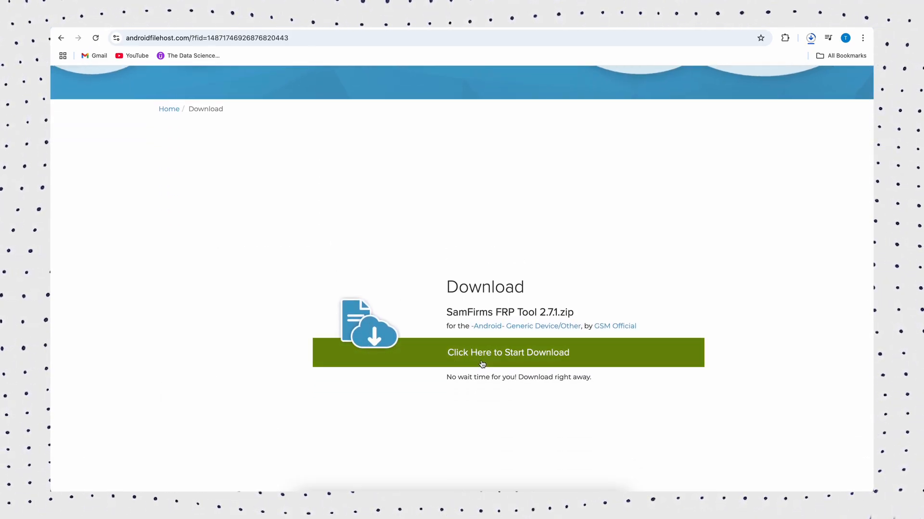
scroll("up", 3)
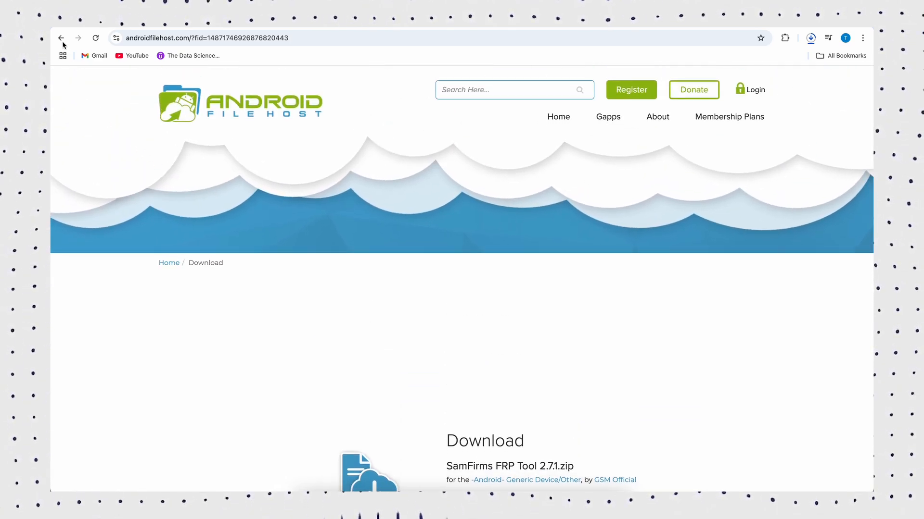
left_click(61, 38)
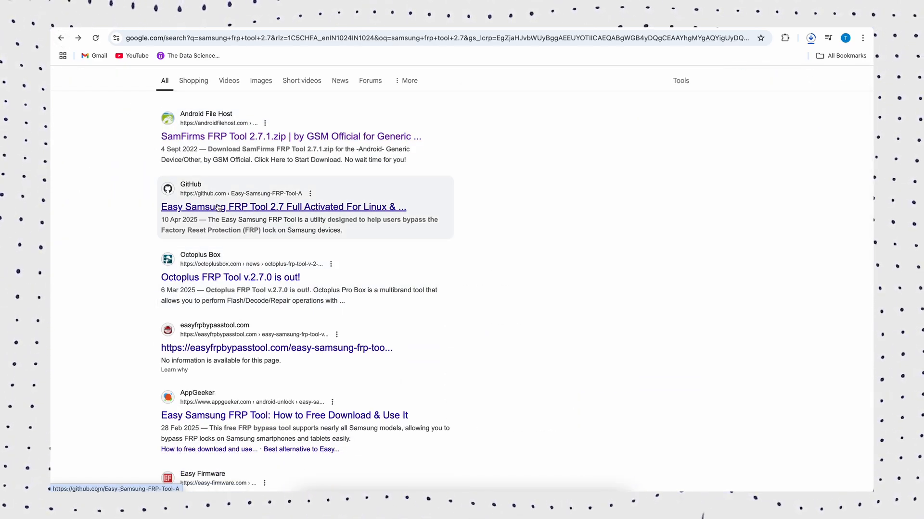
Extract the downloaded SamFirms tool archive using its password to launch the tool.
right_click(458, 46)
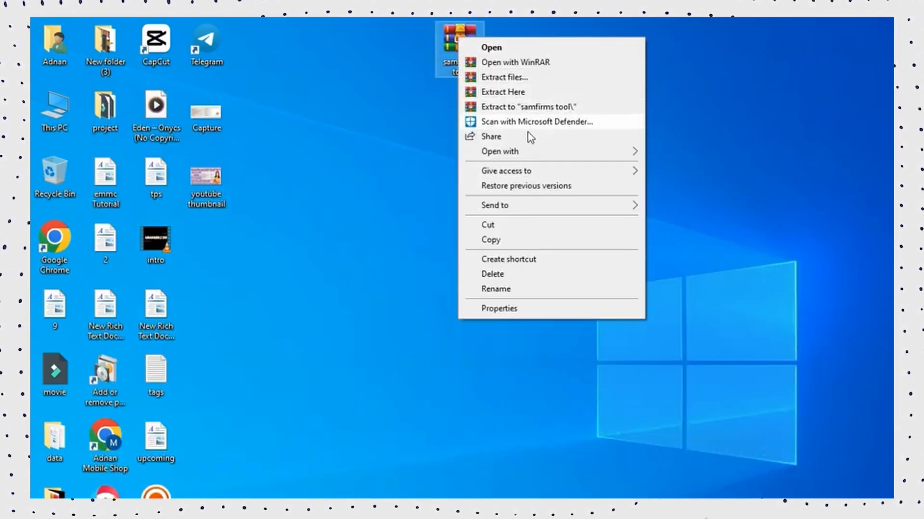
left_click(502, 91)
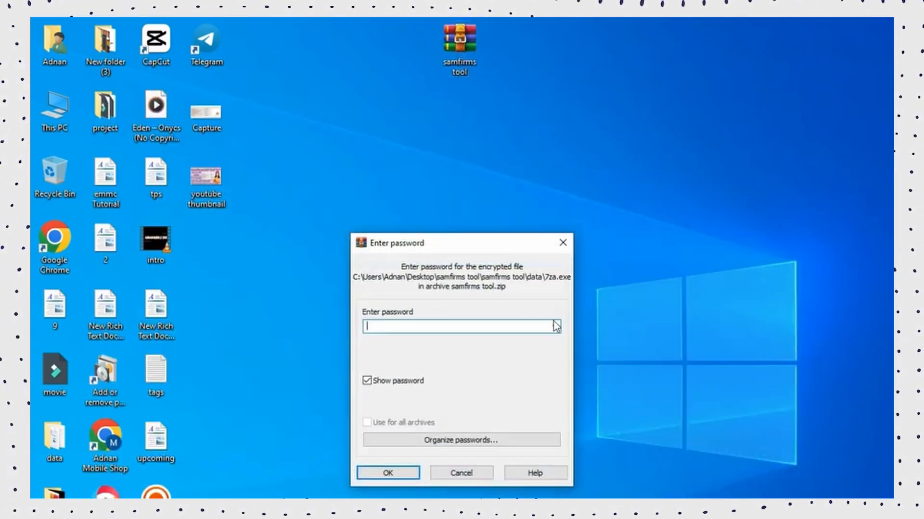
left_click(387, 472)
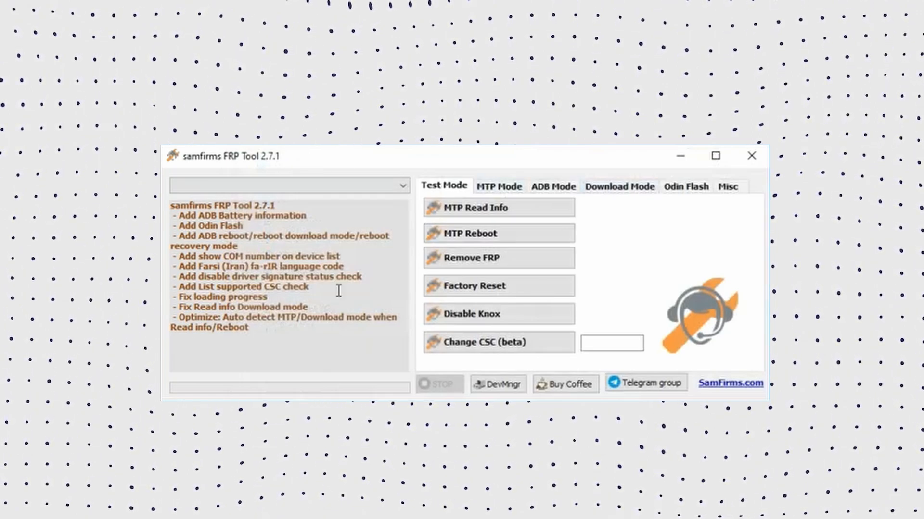